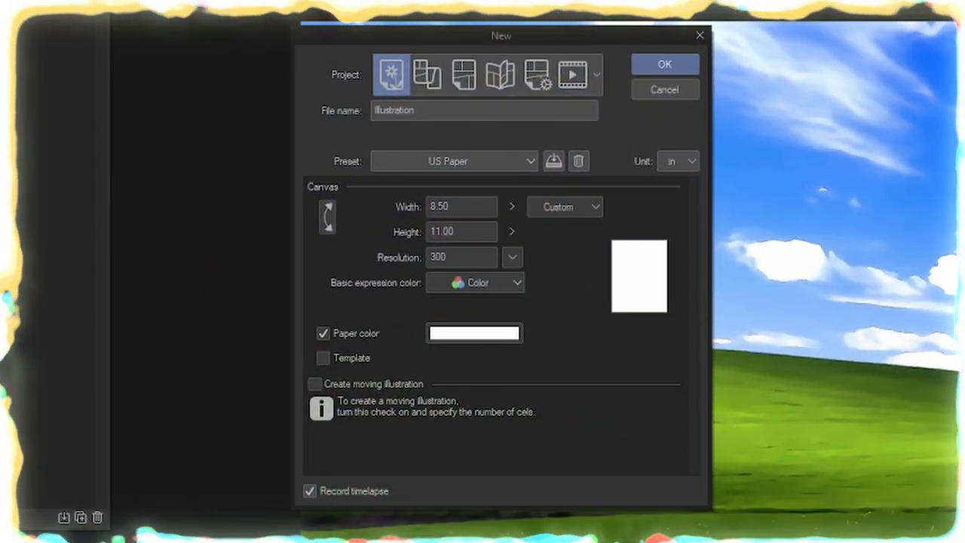
# Create a US Paper illustration canvas at 8.5 x 11 in, 300 dpi.
pyautogui.click(663, 64)
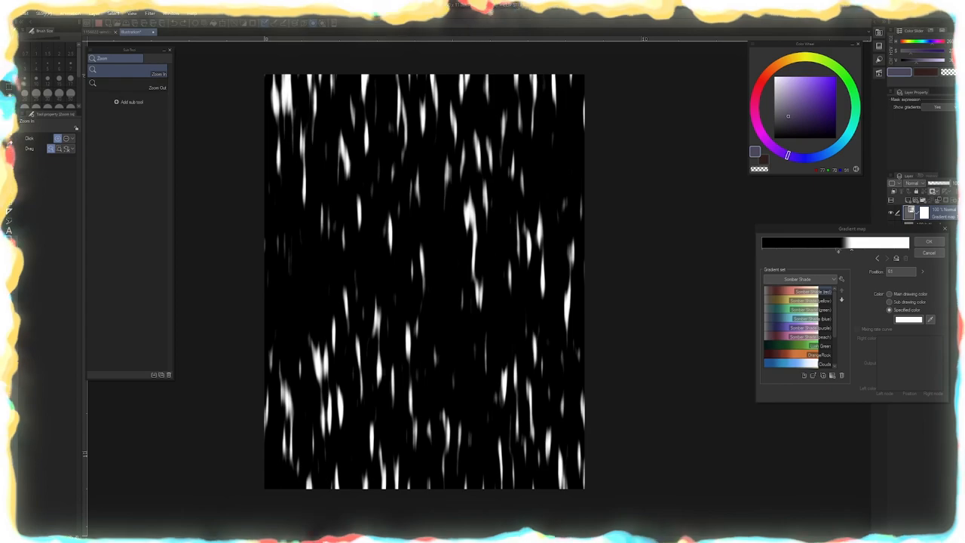
# Confirm a black-to-white Gradient Map correction layer over the noise layer.
pyautogui.click(929, 241)
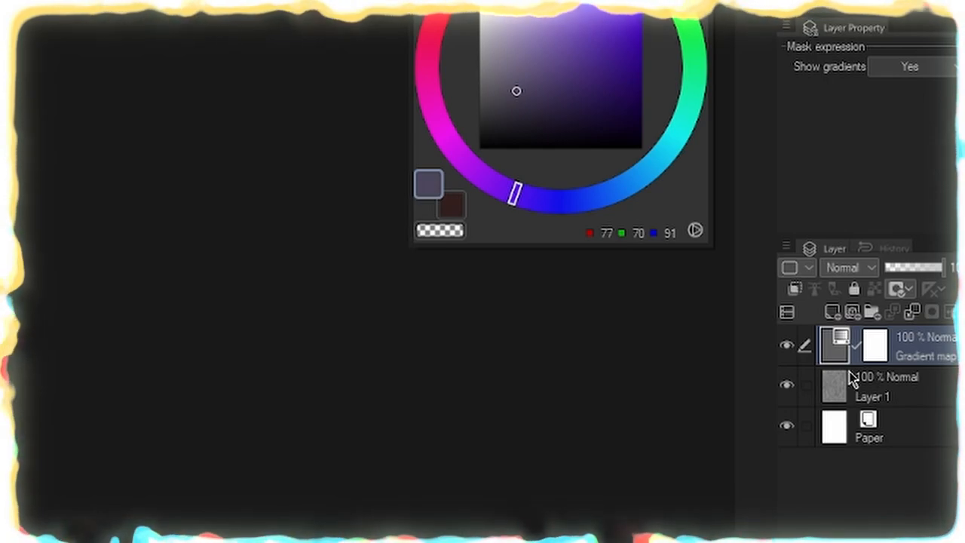
# Merge the layers and apply a vertical motion blur, strength about 83, angle 90.
pyautogui.press('ctrl+e')
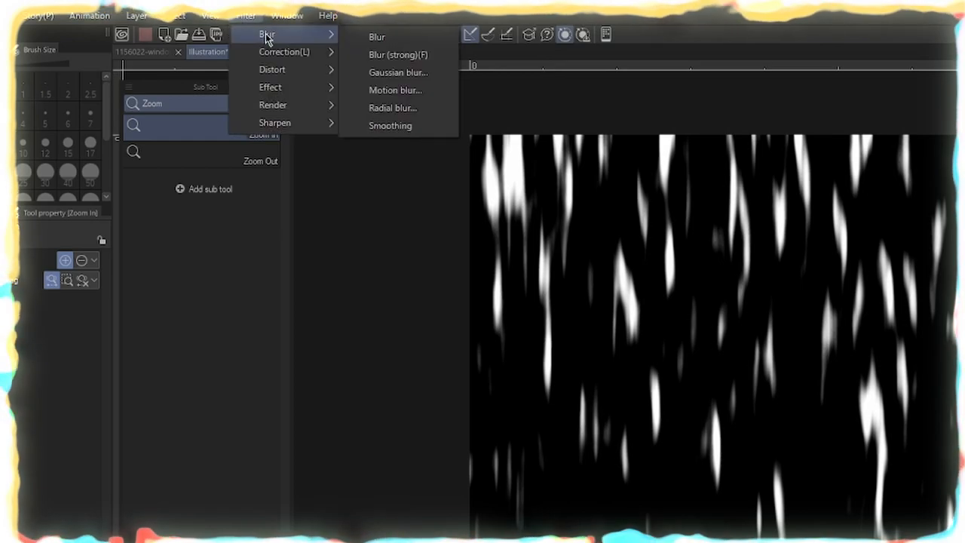
pyautogui.click(395, 89)
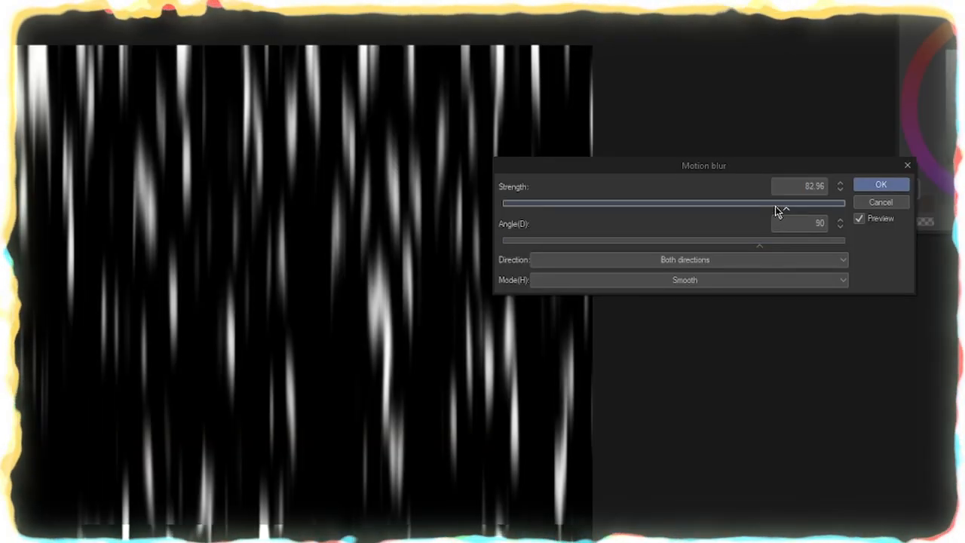
pyautogui.click(43, 24)
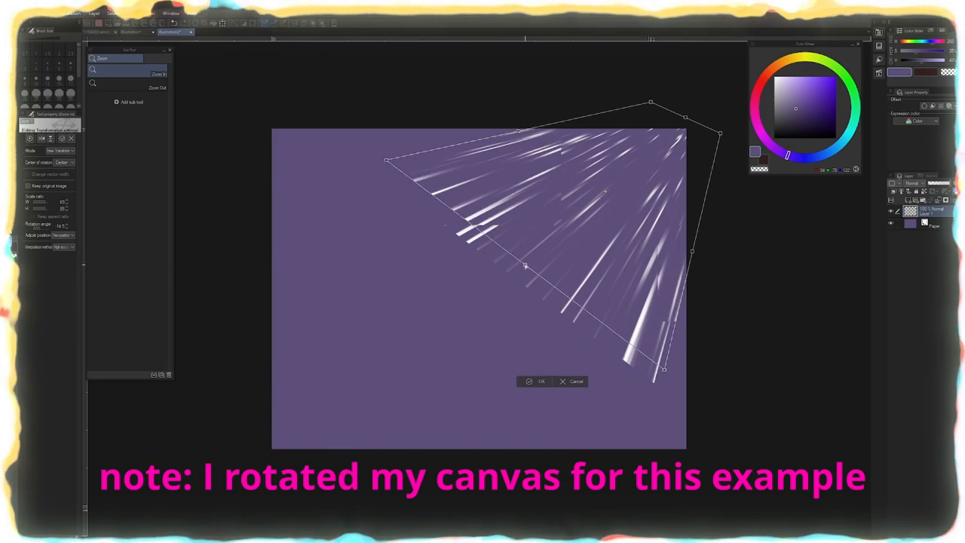
# Free-transform the streak layer into a fan radiating from the top-right corner.
pyautogui.moveTo(664, 369); pyautogui.dragTo(641, 362)
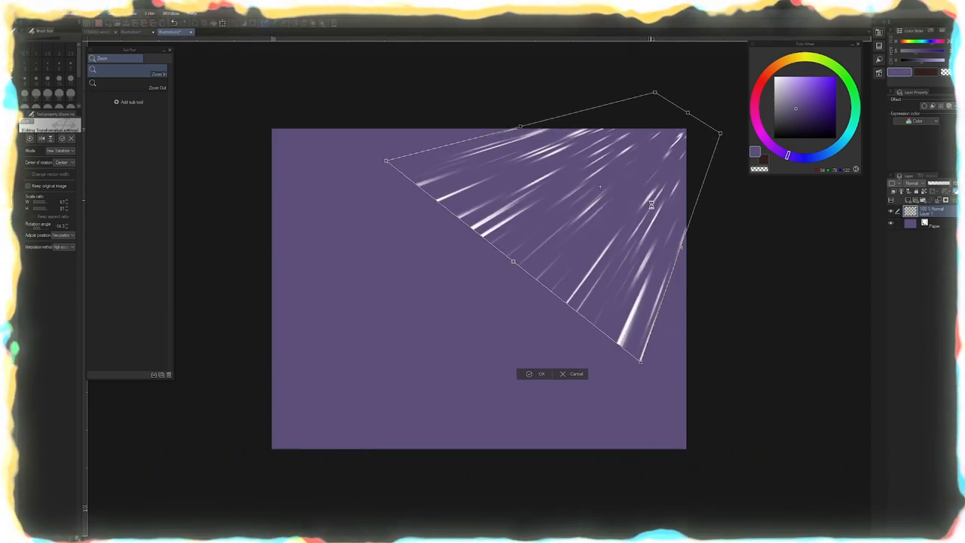
pyautogui.click(150, 13)
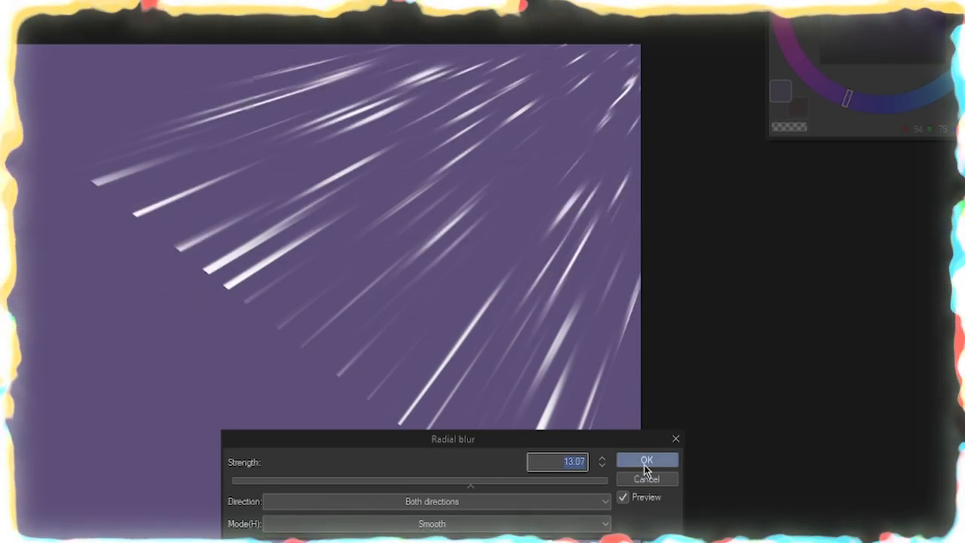
# Apply the radial blur, add a clipped Rainbow gradient layer, and lower it to 42% opacity.
pyautogui.click(646, 460)
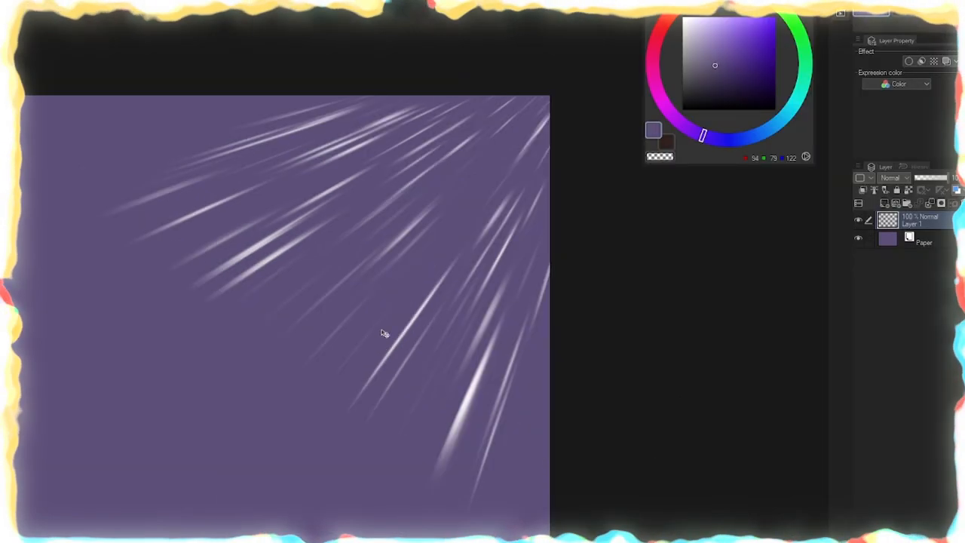
pyautogui.click(860, 190)
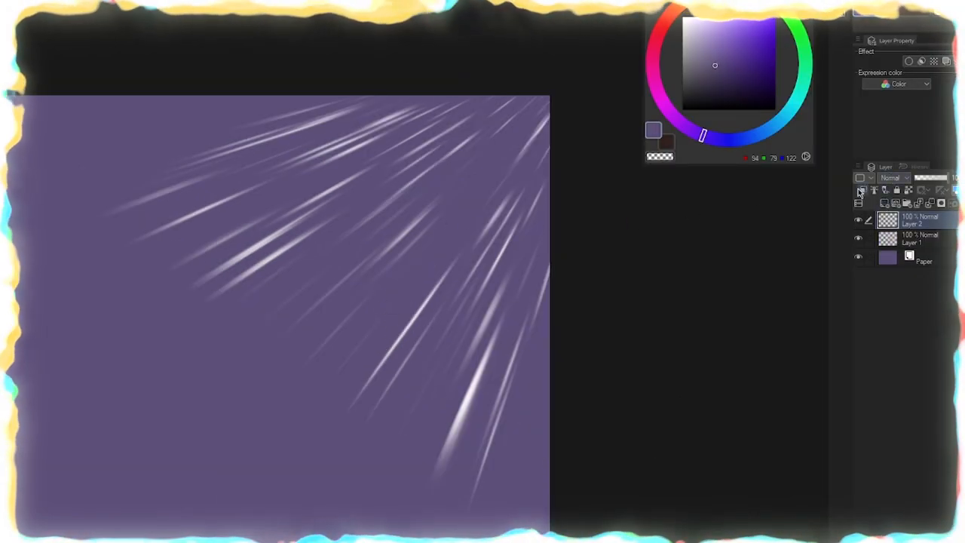
pyautogui.press('g')
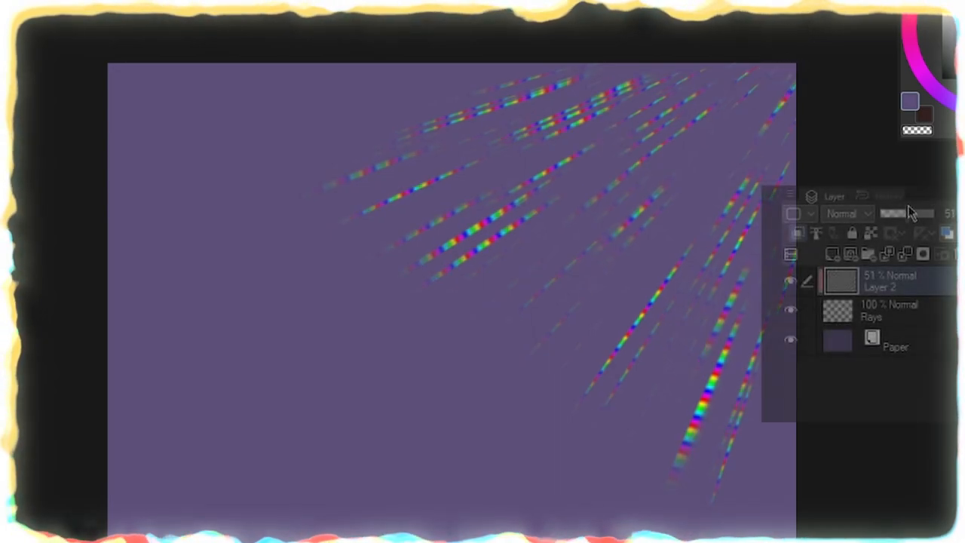
pyautogui.moveTo(912, 213); pyautogui.dragTo(901, 213)
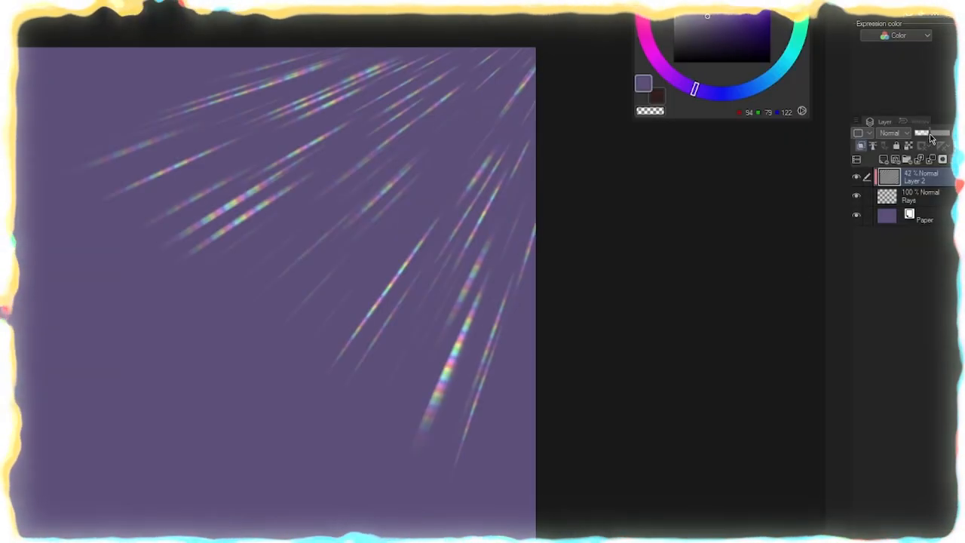
# Change the Rays layer's blending mode to Add (Glow), then to Glow dodge.
pyautogui.click(893, 133)
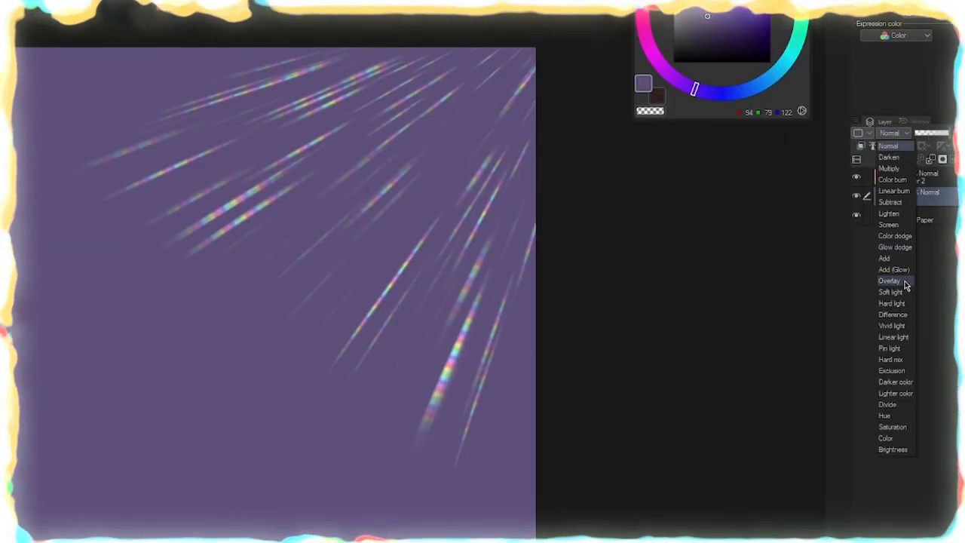
pyautogui.click(894, 269)
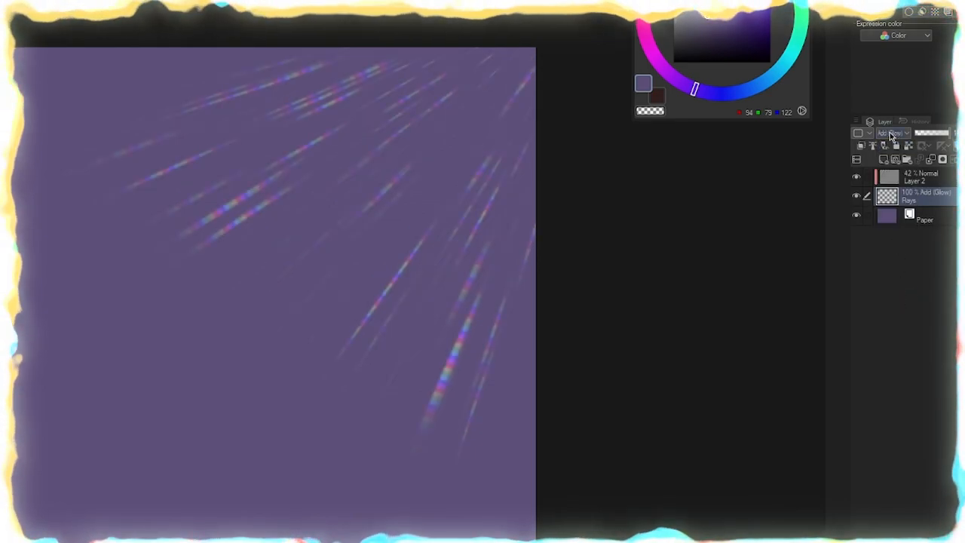
pyautogui.click(893, 132)
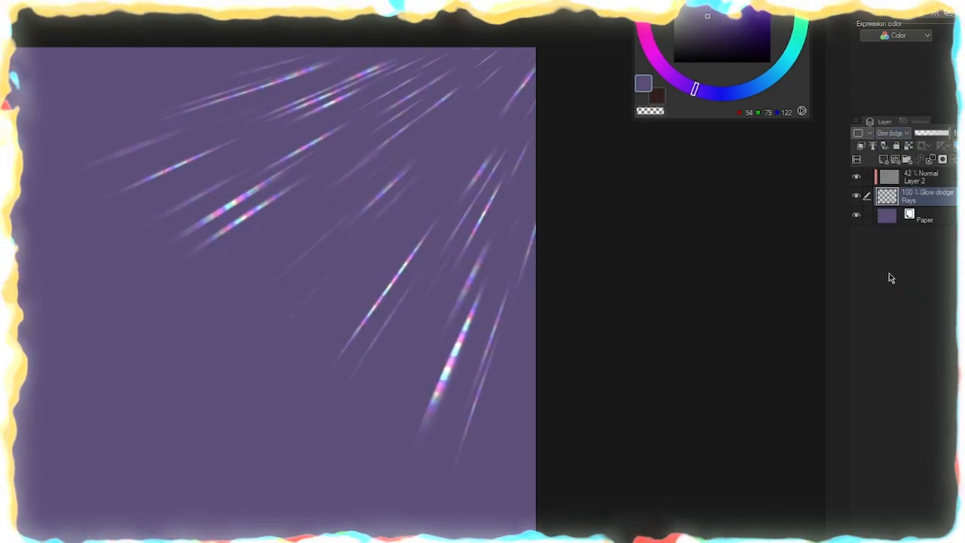
pyautogui.click(893, 132)
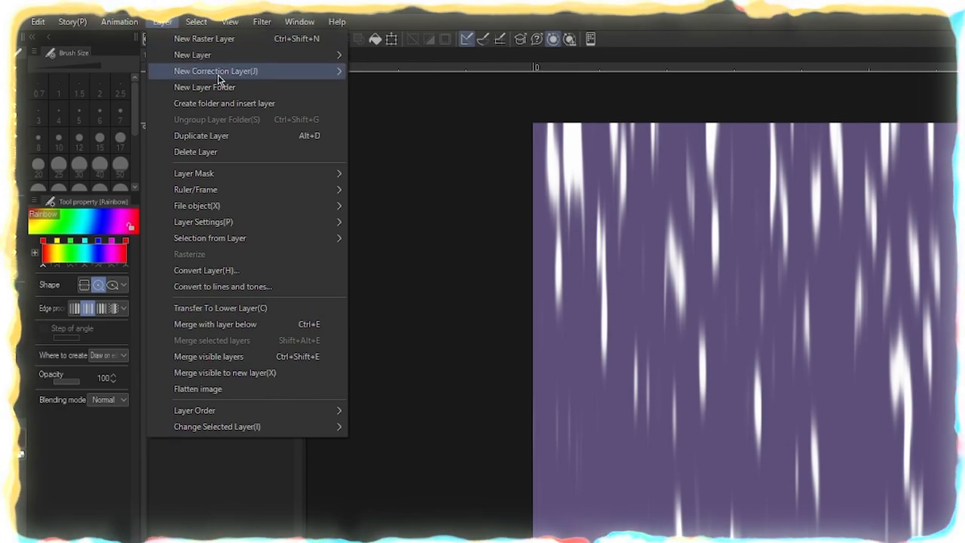
# Add a Level Correction layer over the vertical streak canvas.
pyautogui.click(216, 70)
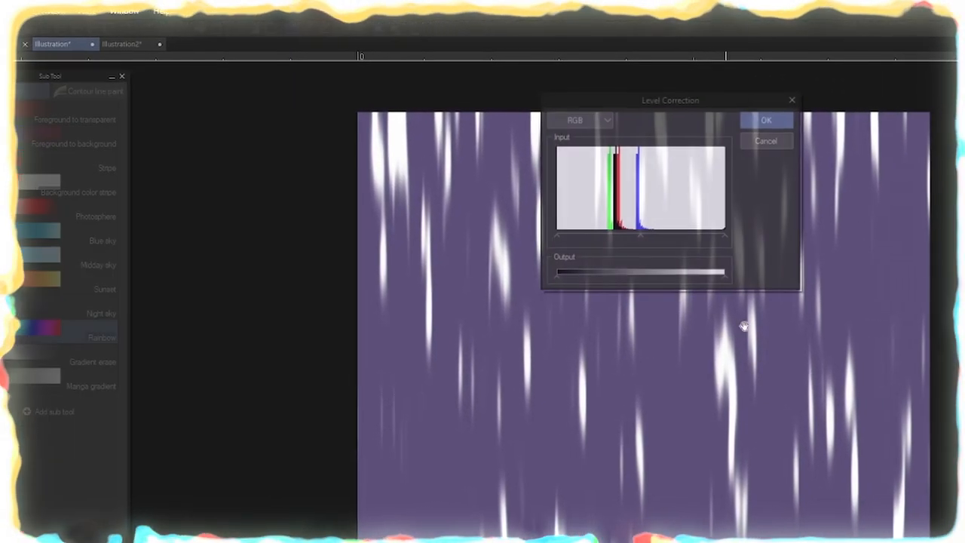
pyautogui.click(766, 120)
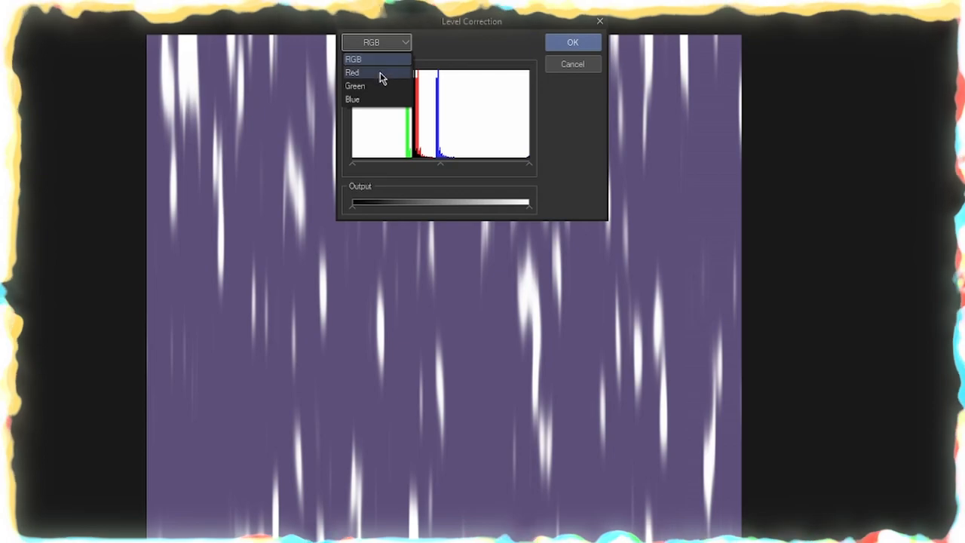
# Zero the Green and Blue outputs and confirm the red-only Level Correction.
pyautogui.click(354, 85)
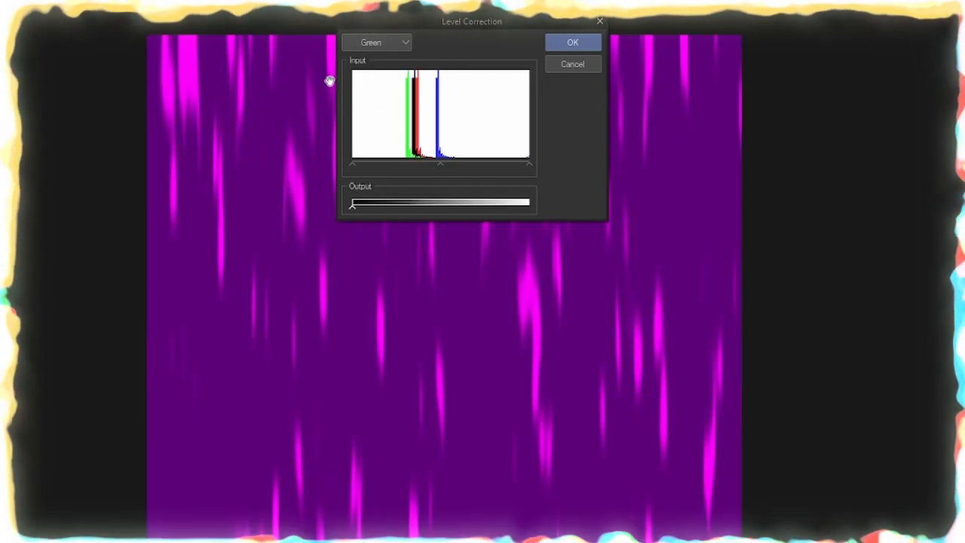
pyautogui.click(377, 41)
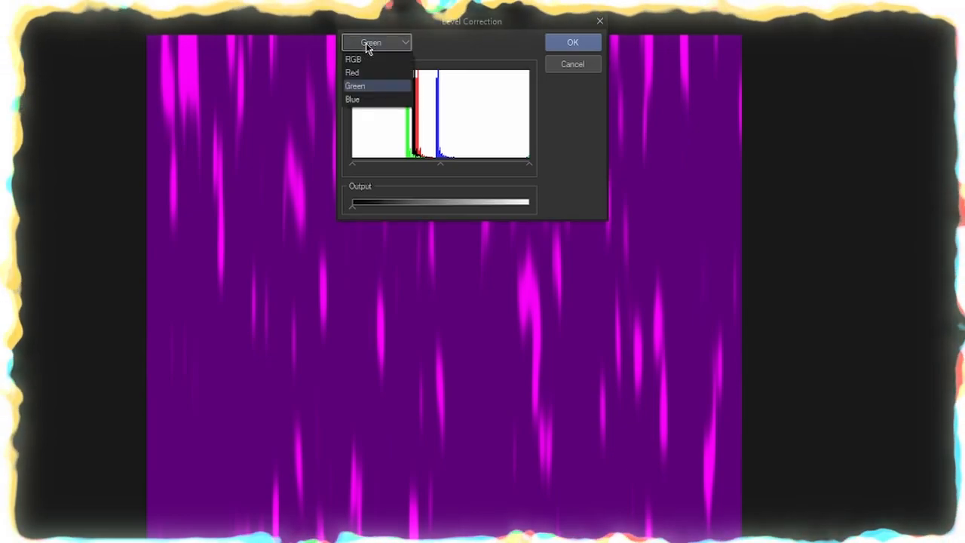
pyautogui.click(352, 99)
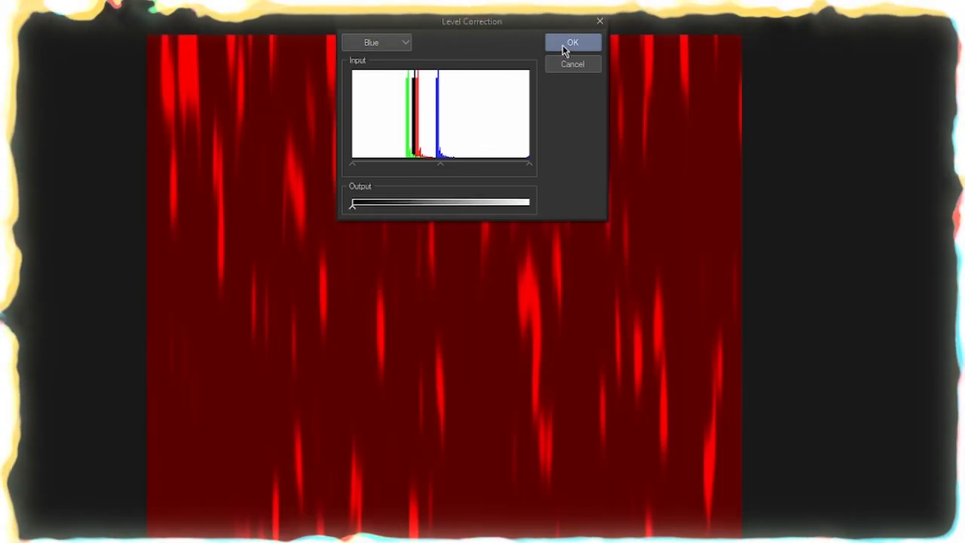
pyautogui.click(376, 41)
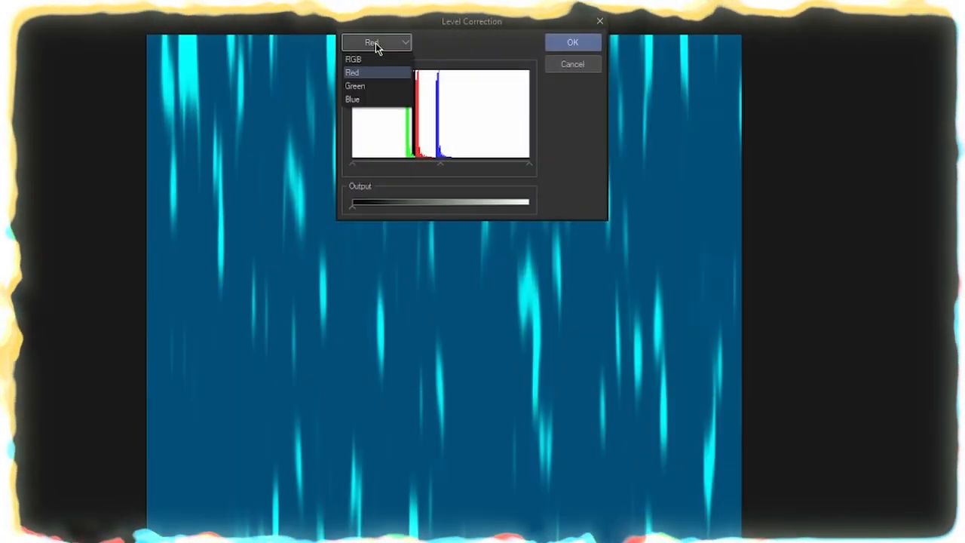
# Start a second Level Correction and select the Red channel to remove it.
pyautogui.click(353, 59)
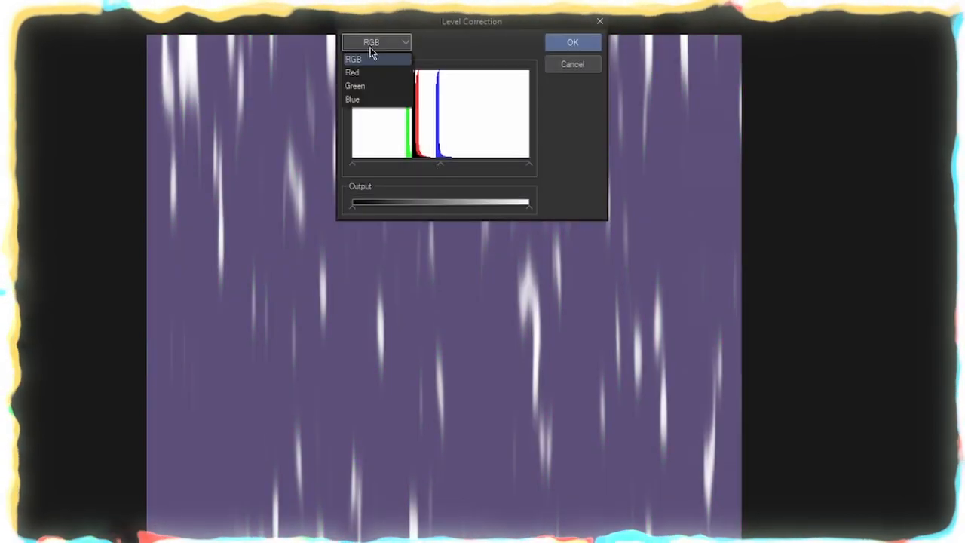
pyautogui.click(354, 86)
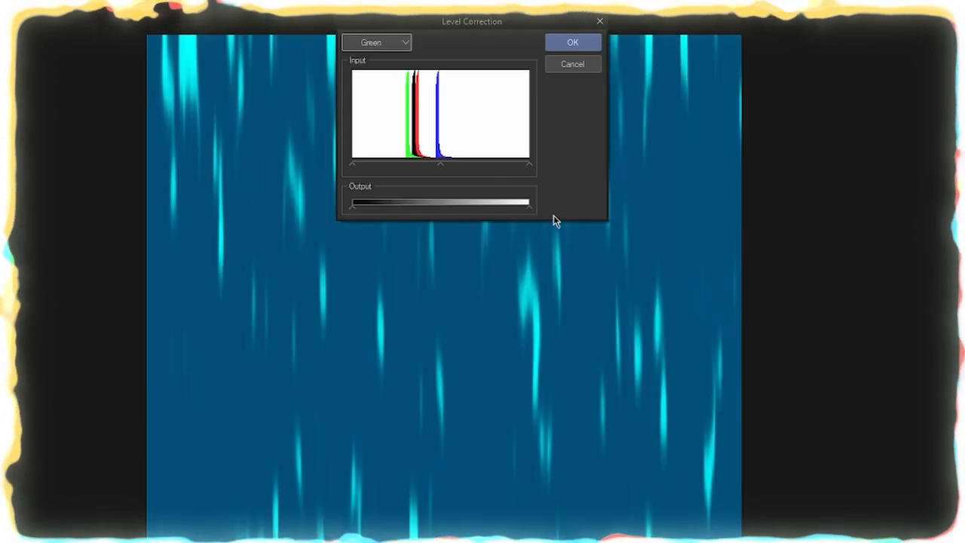
pyautogui.click(572, 41)
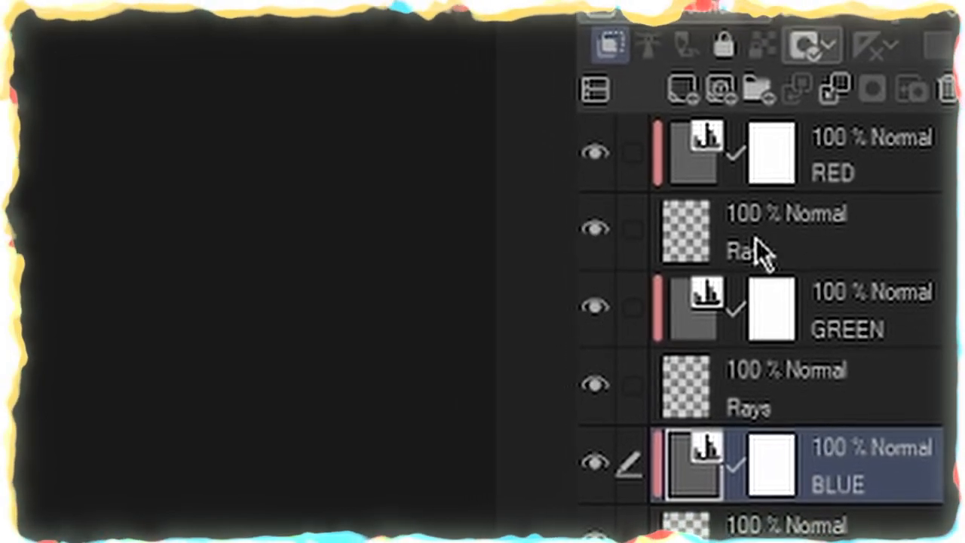
# Ctrl-select the three Rays layer copies and bring up their blending mode list.
pyautogui.click(784, 237)
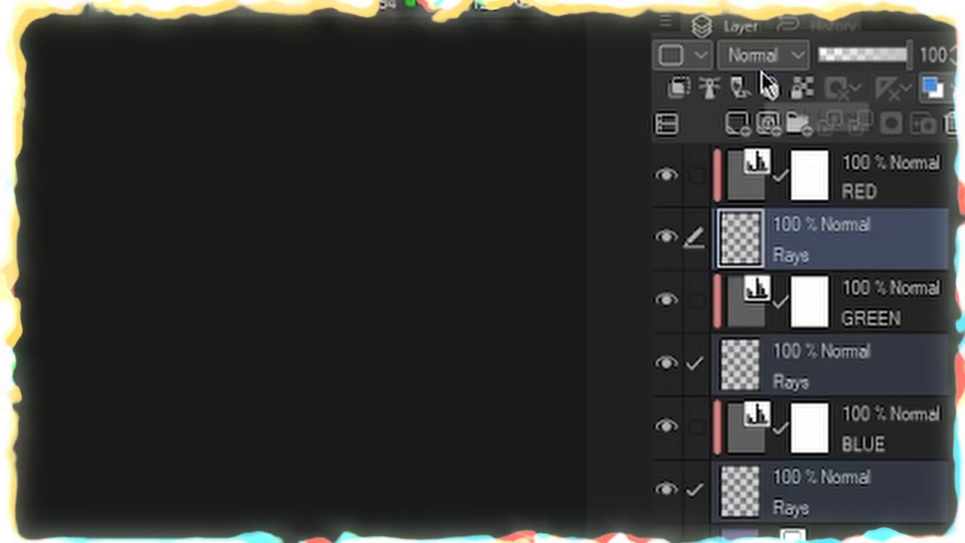
pyautogui.click(761, 54)
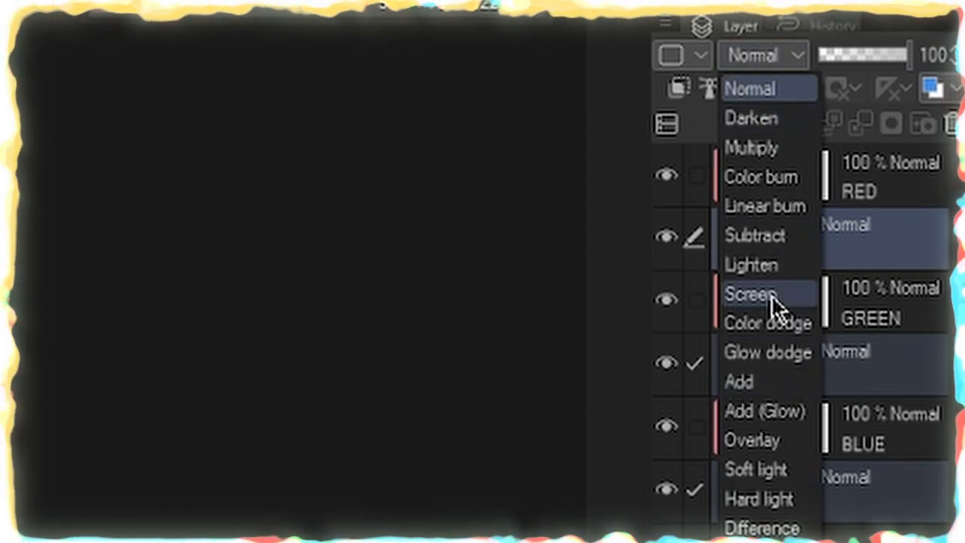
# Set the Rays layers to Lighten, then select the upper, lowest Rays and RED layers for offsetting.
pyautogui.click(750, 265)
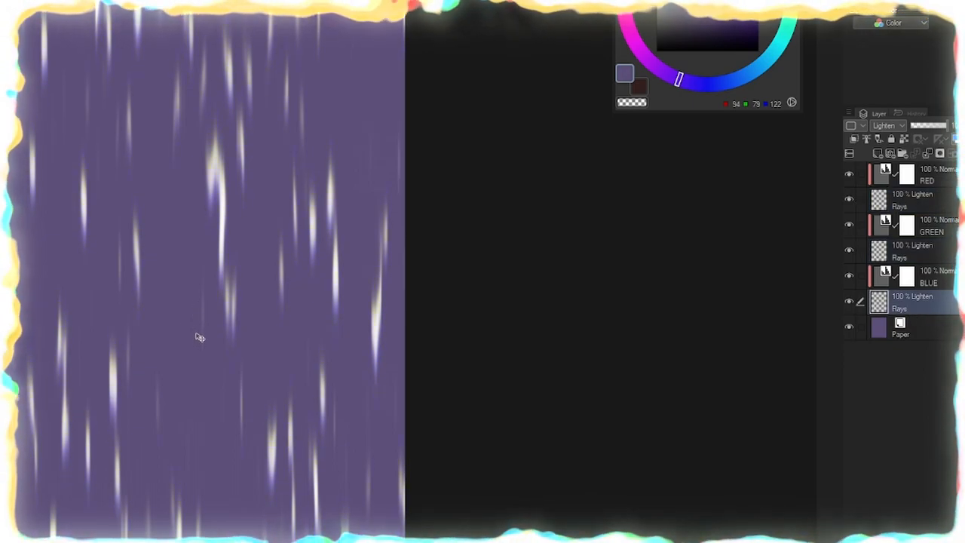
pyautogui.click(899, 200)
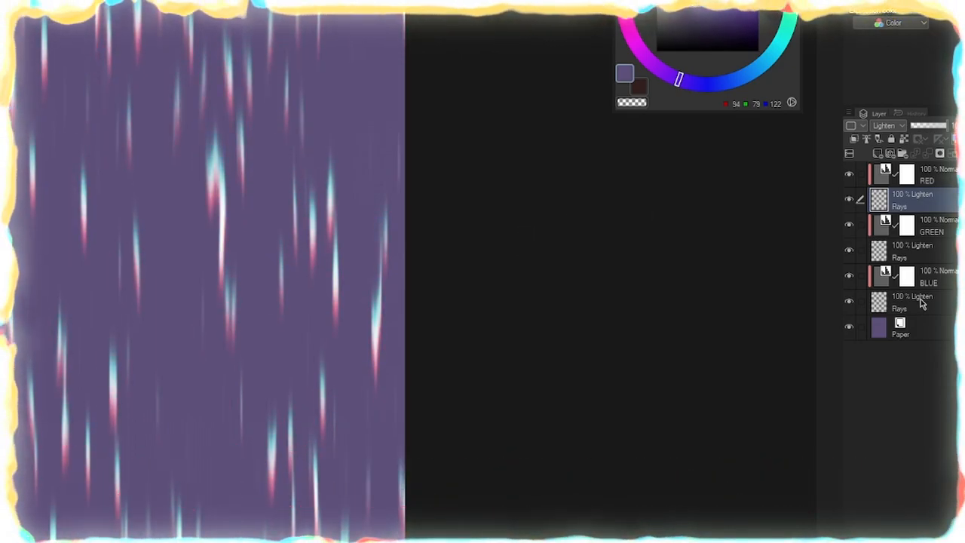
pyautogui.click(912, 301)
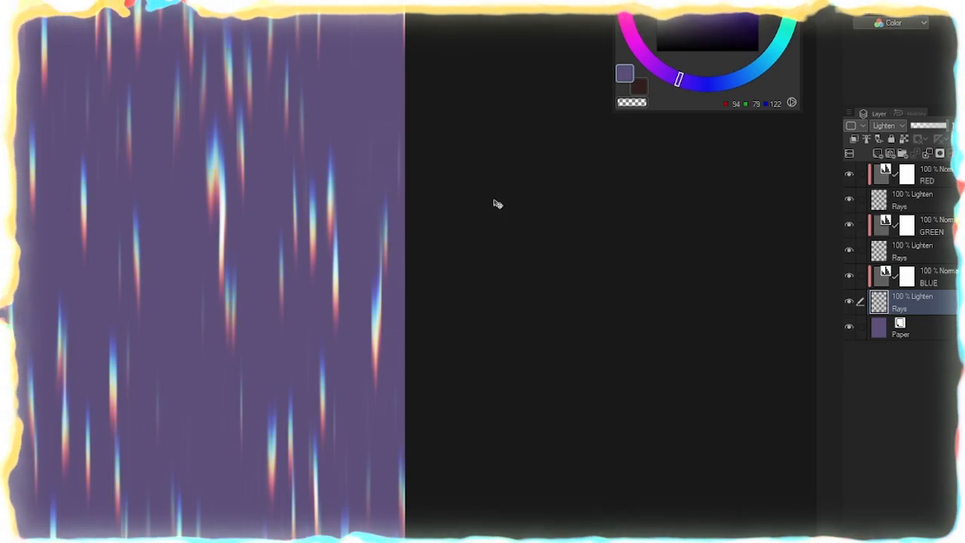
pyautogui.moveTo(867, 253)
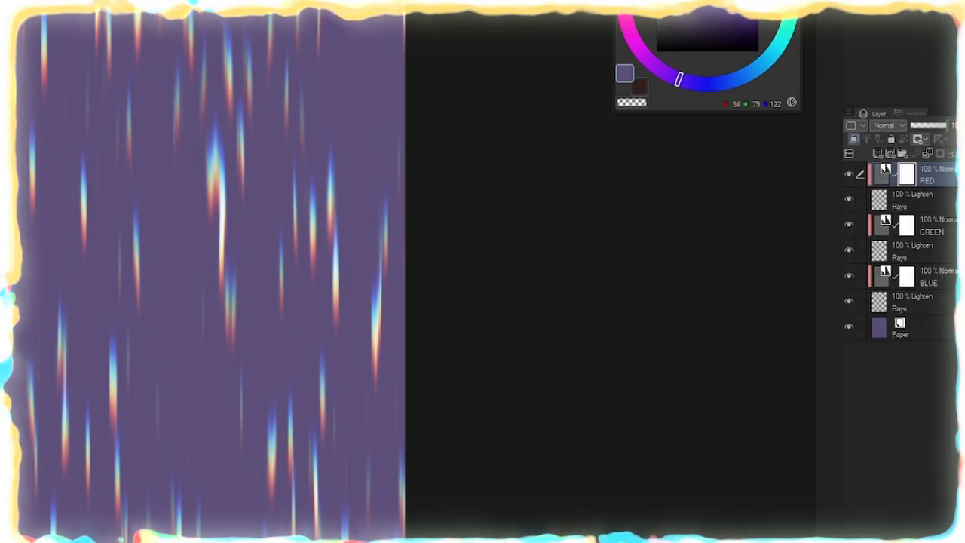
pyautogui.click(849, 325)
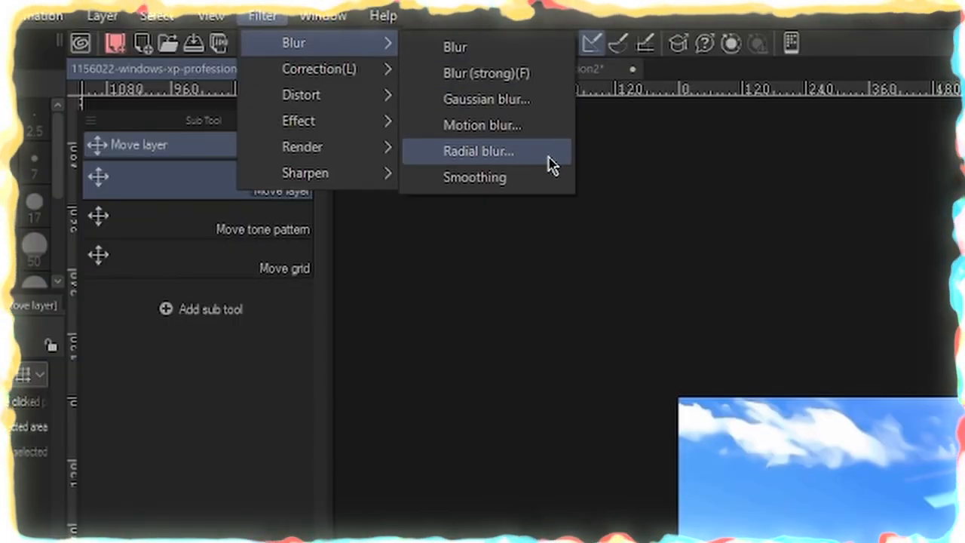
# Apply Filter > Blur > Radial blur to the rainbow rays on the sky wallpaper.
pyautogui.click(478, 151)
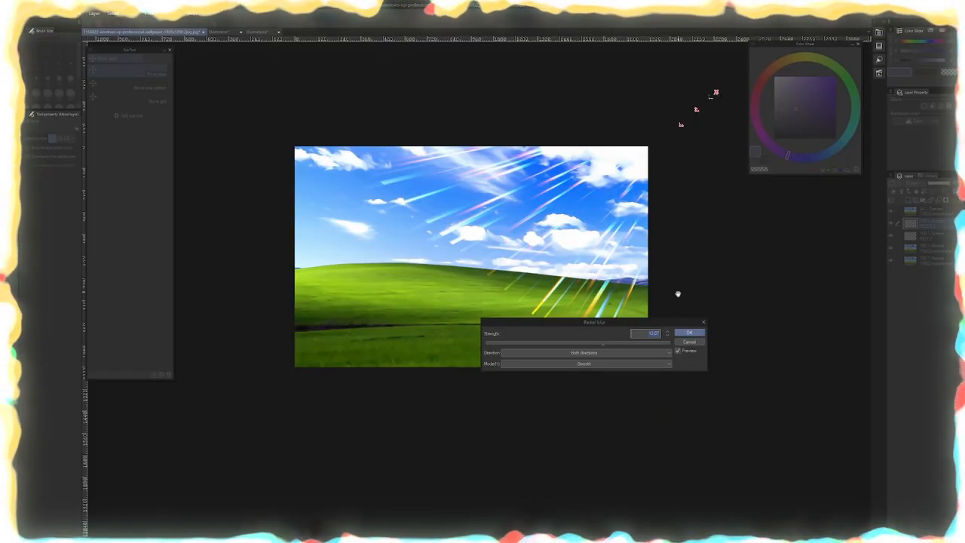
pyautogui.click(687, 333)
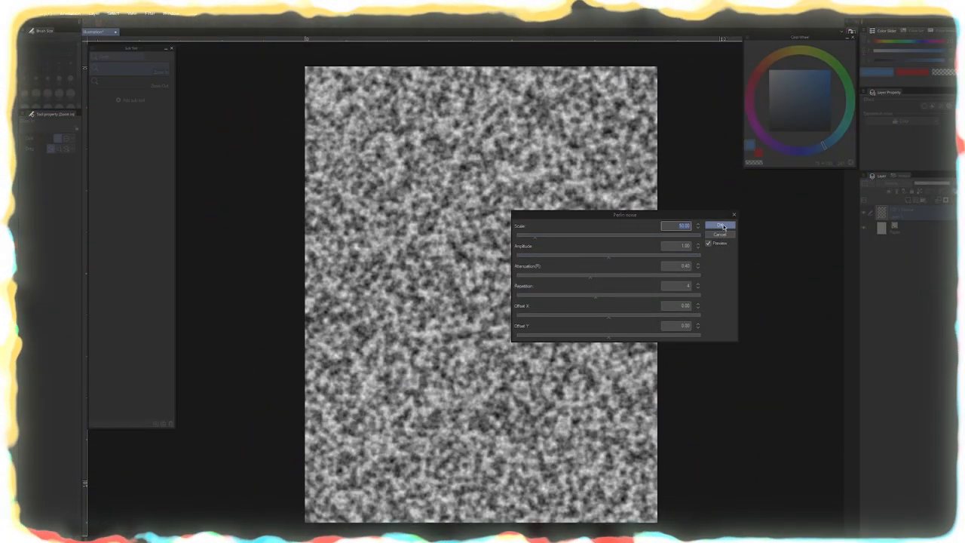
# Confirm the Perlin noise fill on the new page.
pyautogui.click(720, 225)
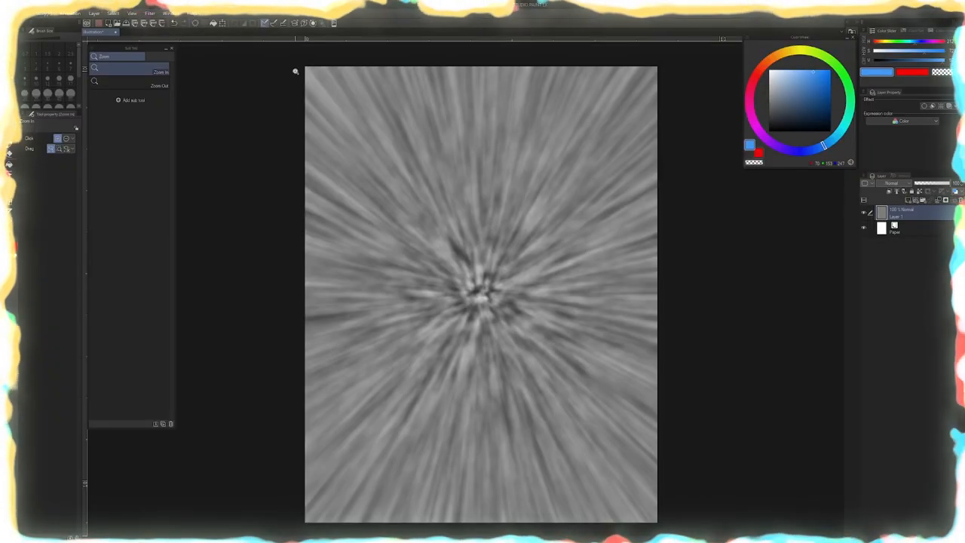
# Add a Gradient map correction layer above the blurred noise layer.
pyautogui.click(94, 14)
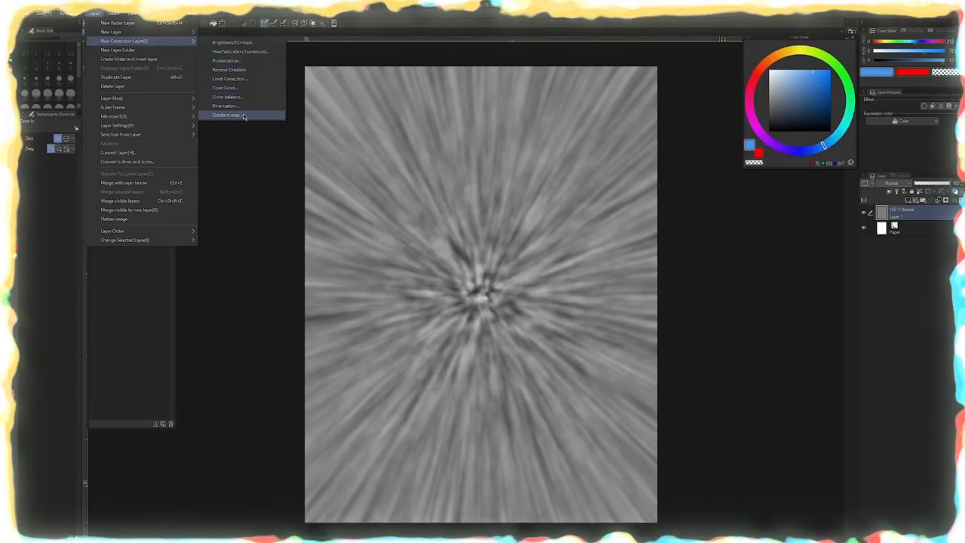
pyautogui.click(226, 114)
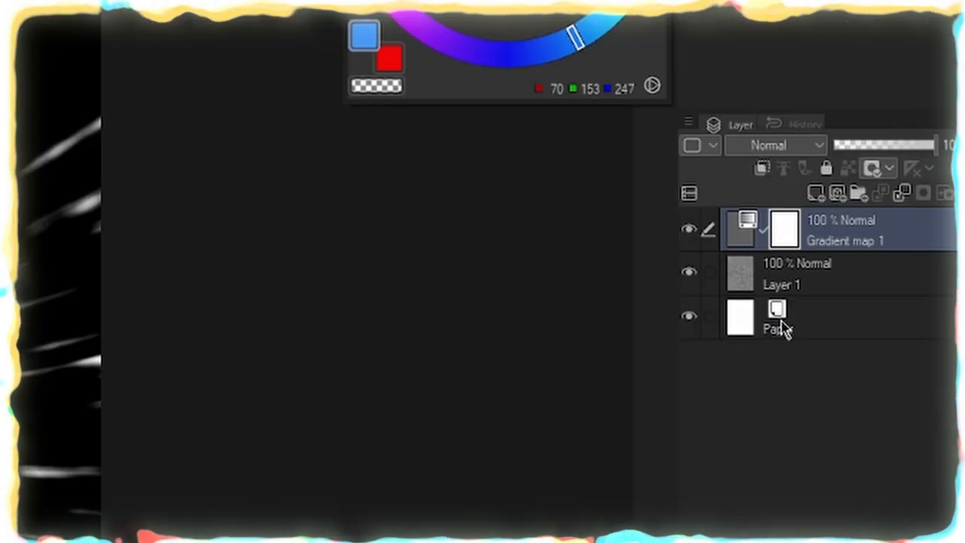
pyautogui.moveTo(436, 363)
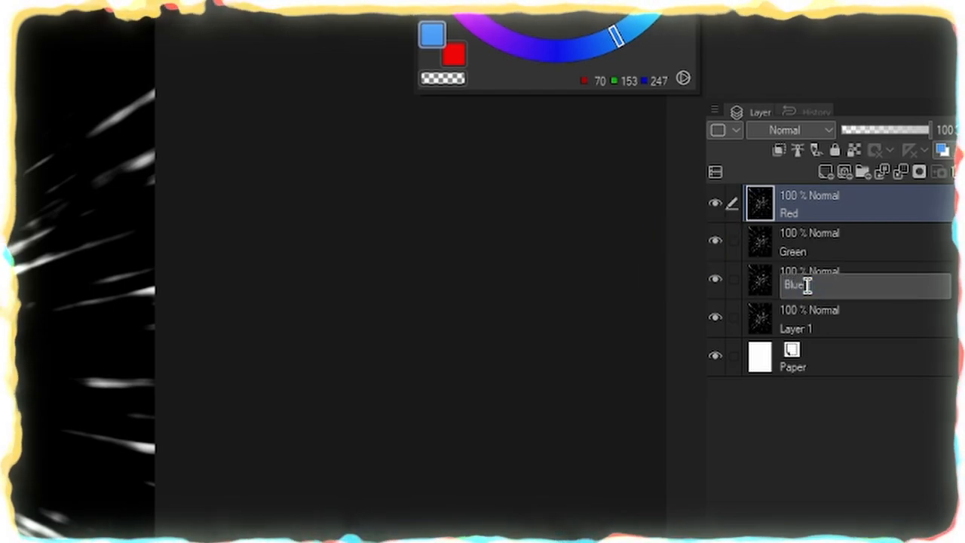
# Finish naming the Blue layer, rename a level correction G, and clip it above its layer.
pyautogui.click(61, 23)
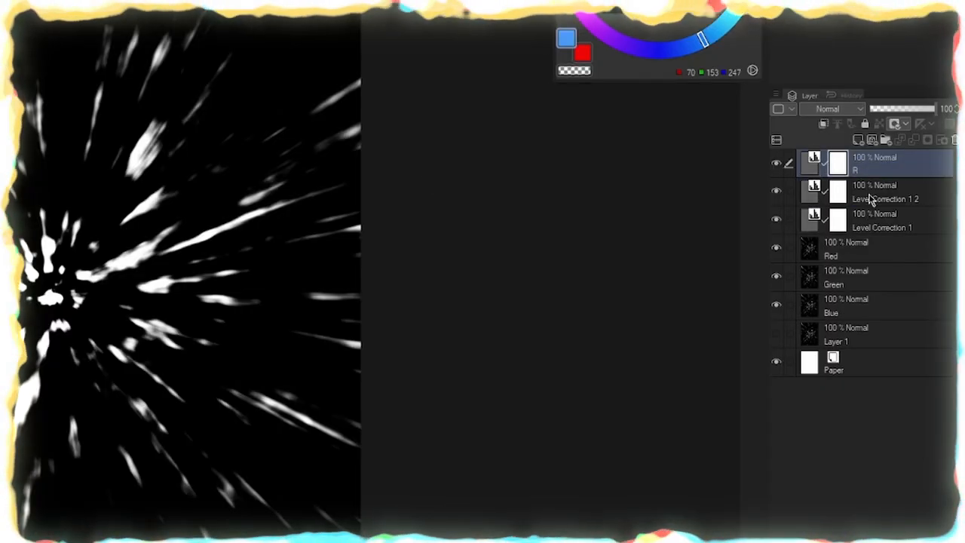
pyautogui.click(874, 221)
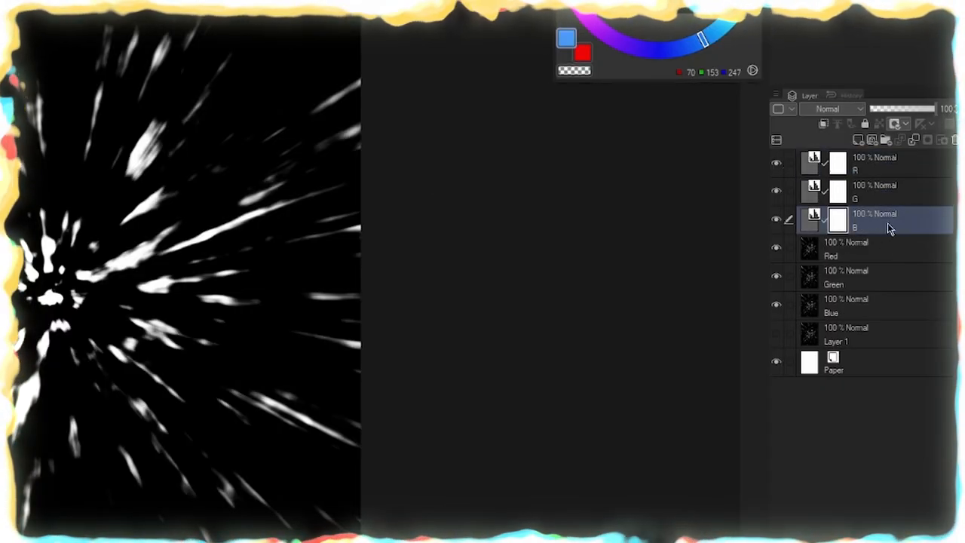
pyautogui.moveTo(875, 219); pyautogui.dragTo(874, 275)
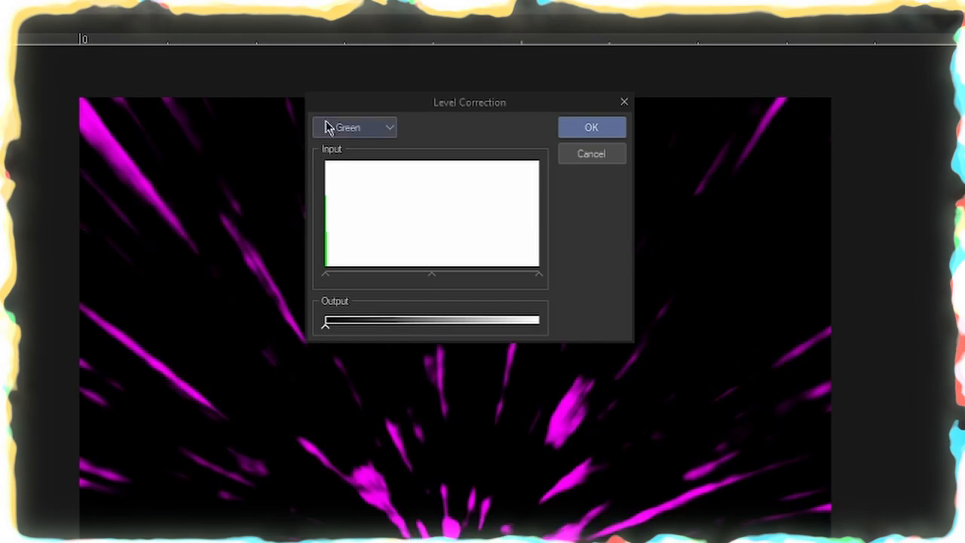
# Set the level correction's colour channel and switch the channel layer to Screen blending.
pyautogui.click(355, 127)
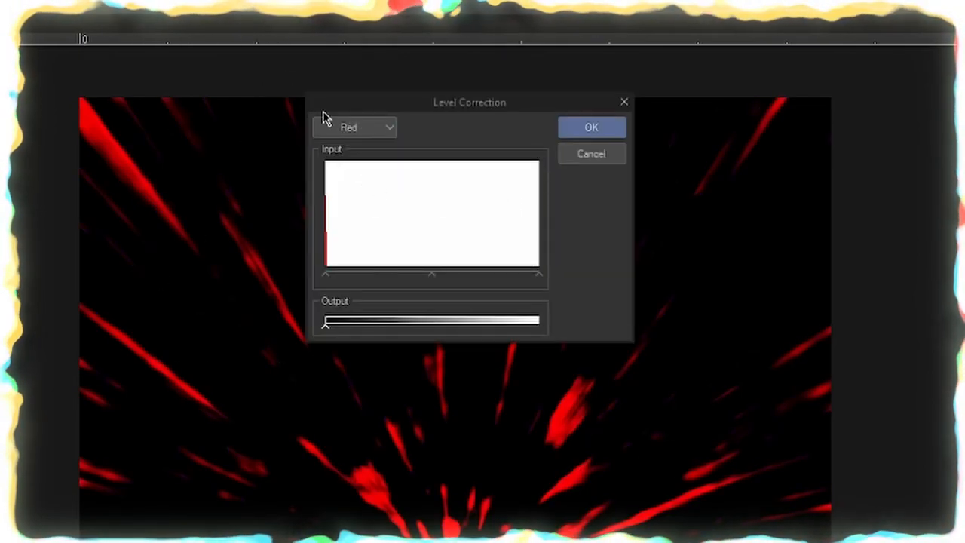
pyautogui.click(355, 127)
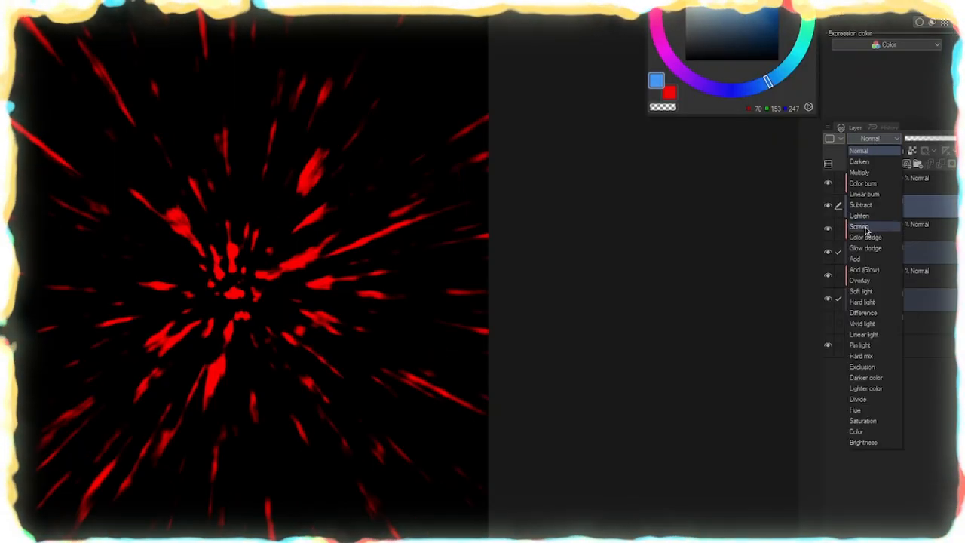
pyautogui.click(860, 226)
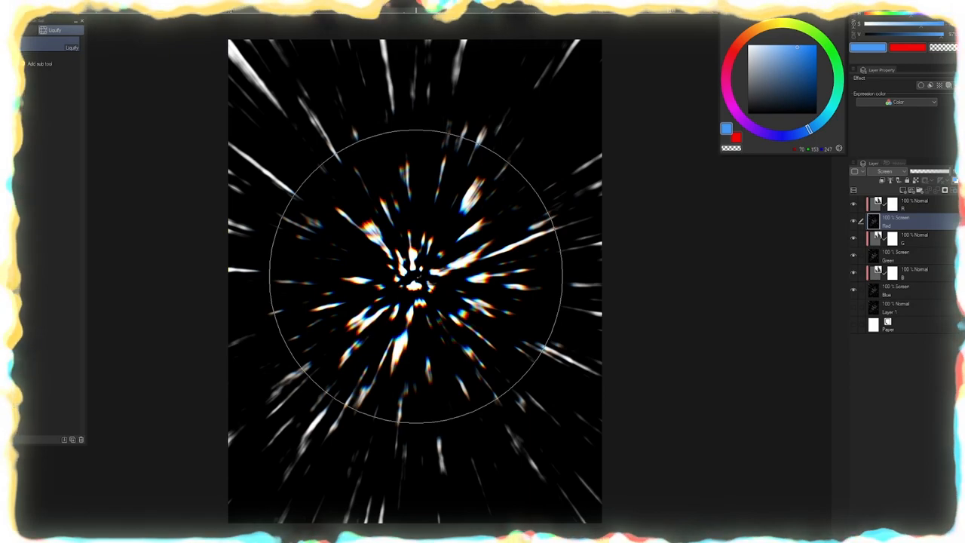
# Select the Blue starburst layer to offset it with Liquify.
pyautogui.click(894, 290)
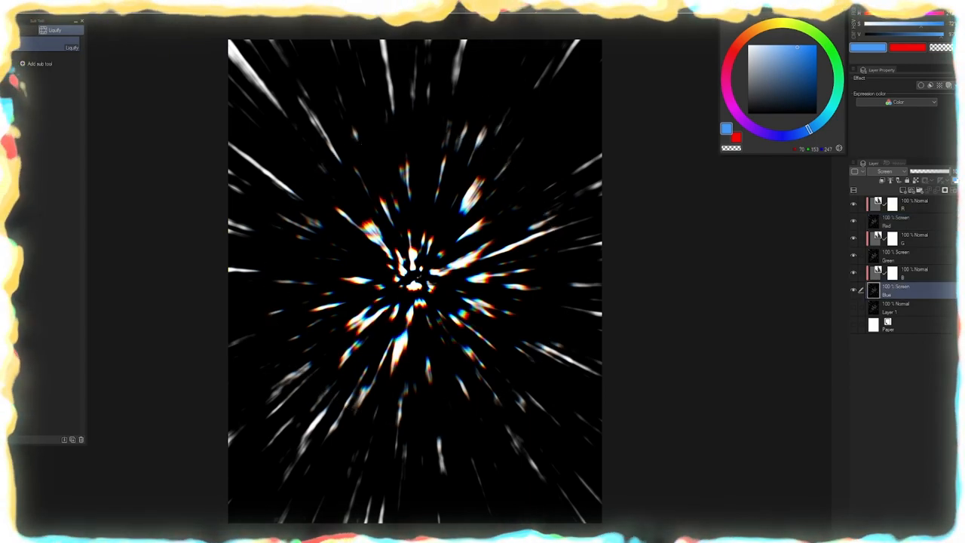
pyautogui.moveTo(414, 282)
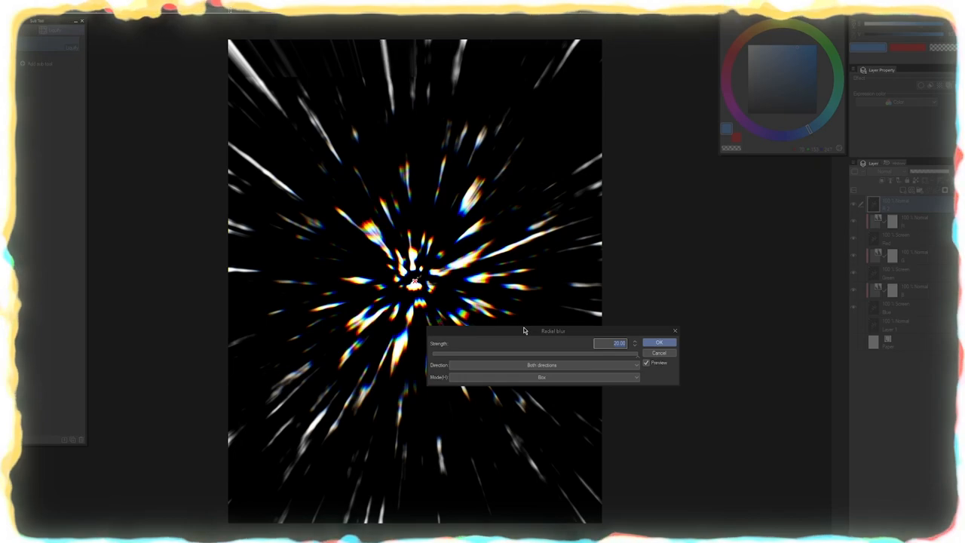
# Change the radial blur Strength value for the rainbow starburst.
pyautogui.tripleClick(611, 343)
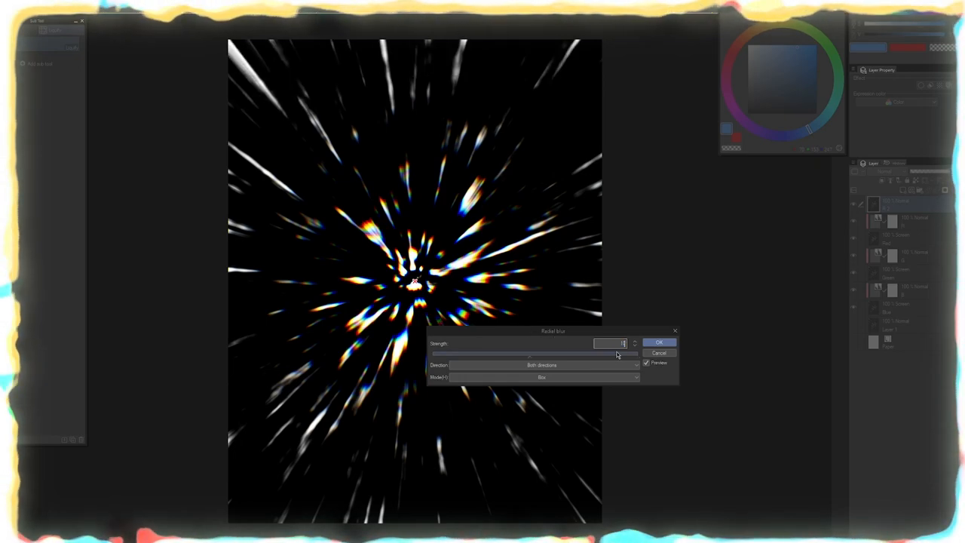
pyautogui.click(659, 341)
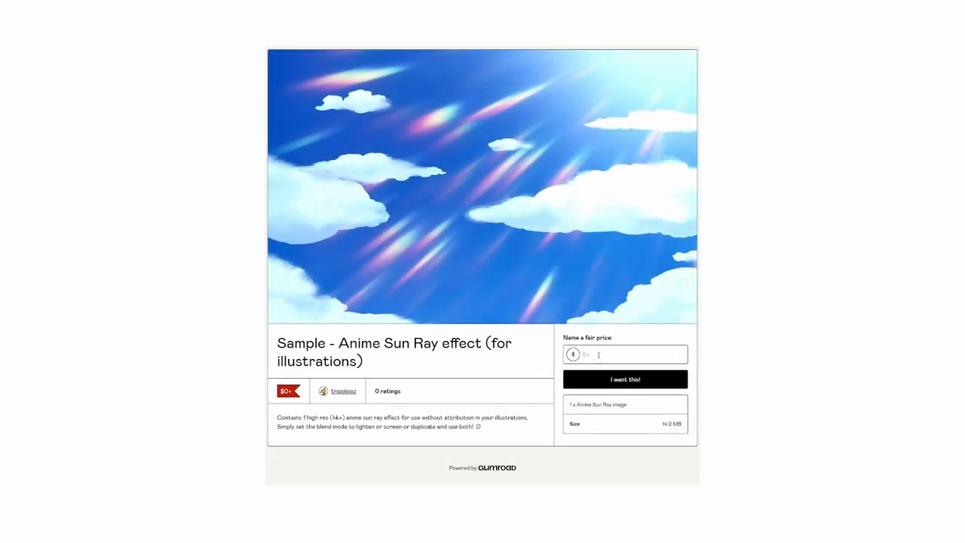
# Enter 0 as the fair price for the Anime Sun Ray sample.
pyautogui.write('0')
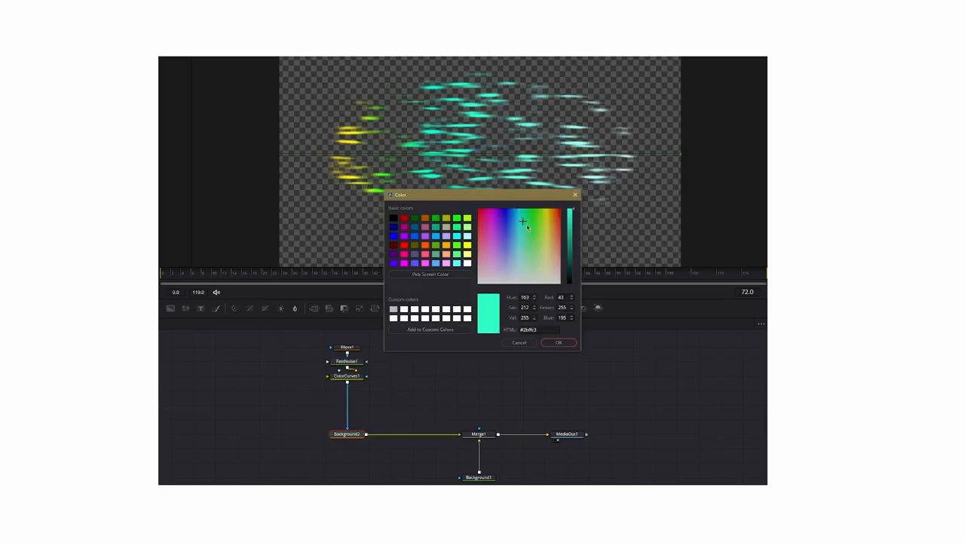
# Pick a bright teal colour in the Background node's colour picker.
pyautogui.click(557, 343)
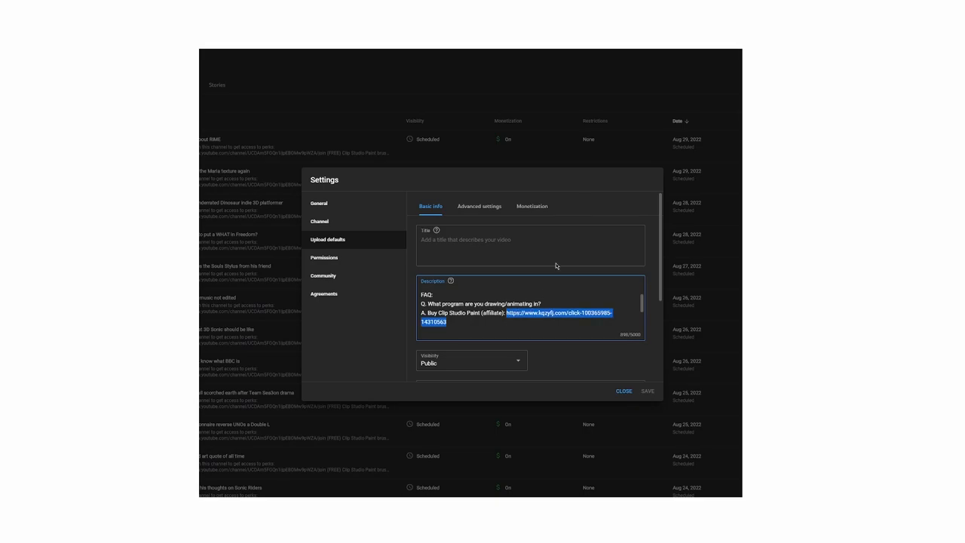
# Open the Buy Clip Studio Paint page from the description's affiliate link.
pyautogui.click(560, 312)
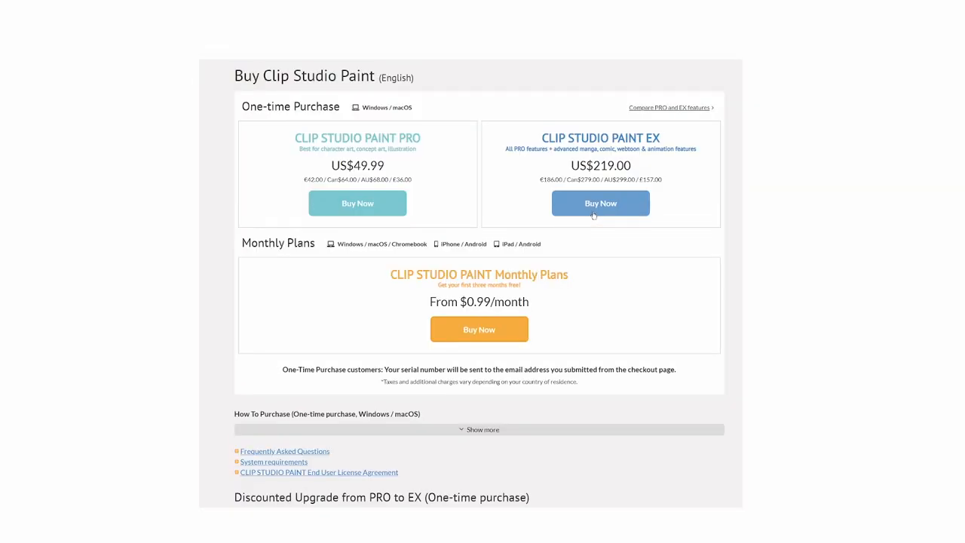